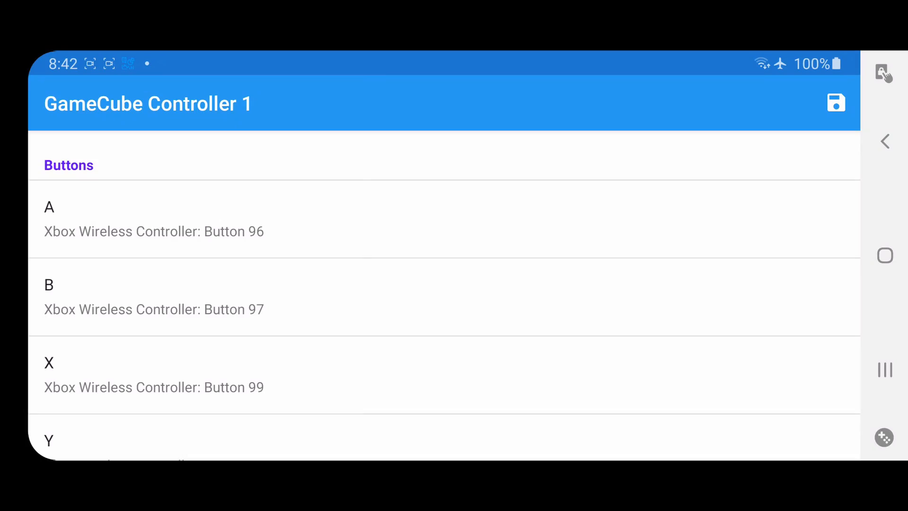
- Scroll the DeX app drawer to reach and launch RetroArch
scroll(down, 3)
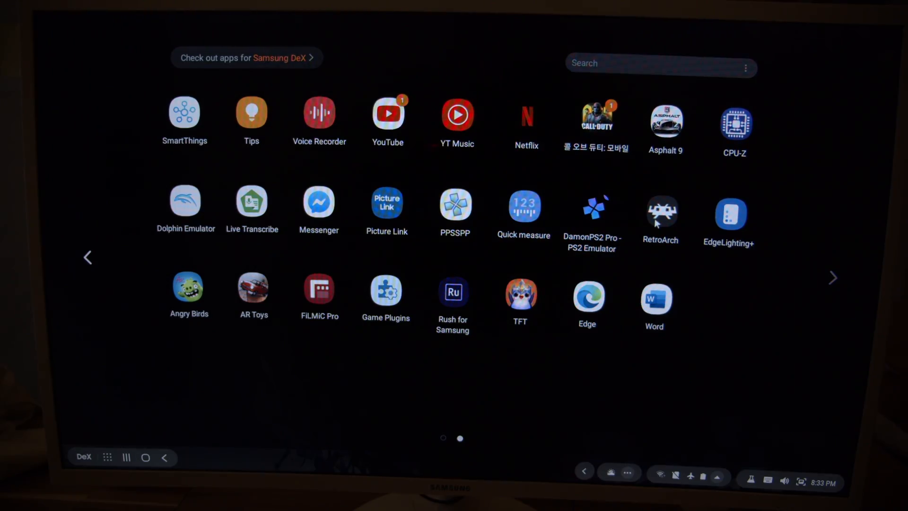
mouse_move(635, 332)
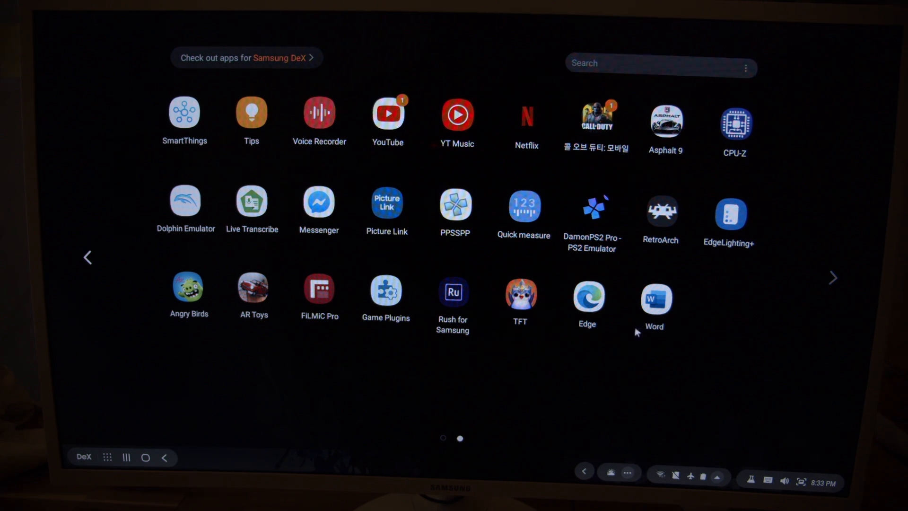
mouse_move(611, 203)
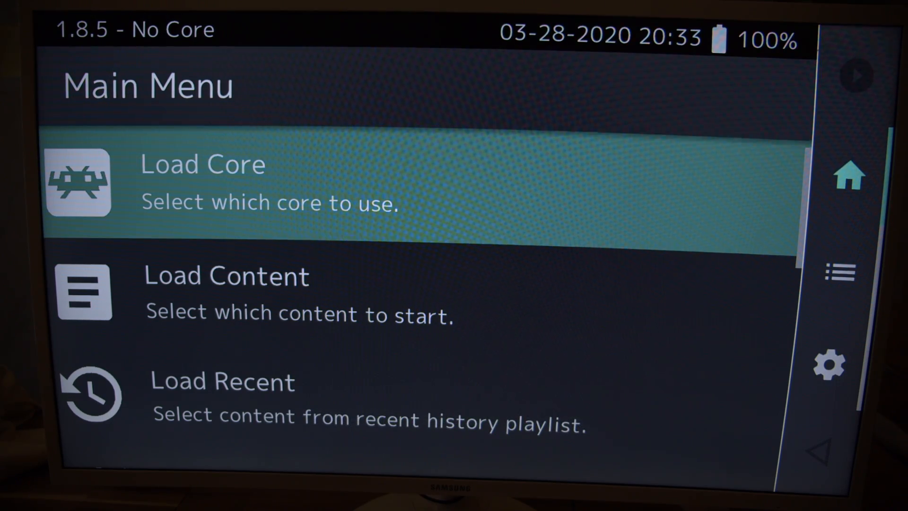
- Browse through RetroArch's Core Updater list of available cores
scroll(down, 3)
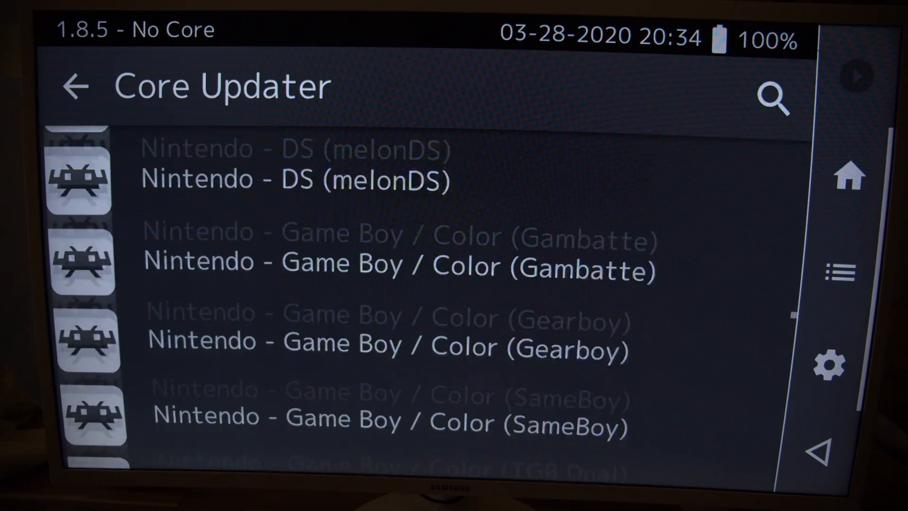
scroll(down, 3)
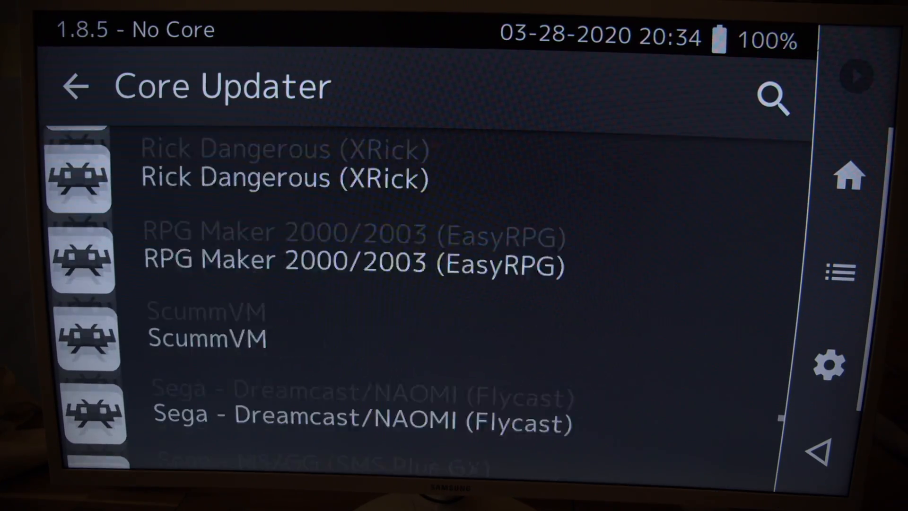
scroll(down, 3)
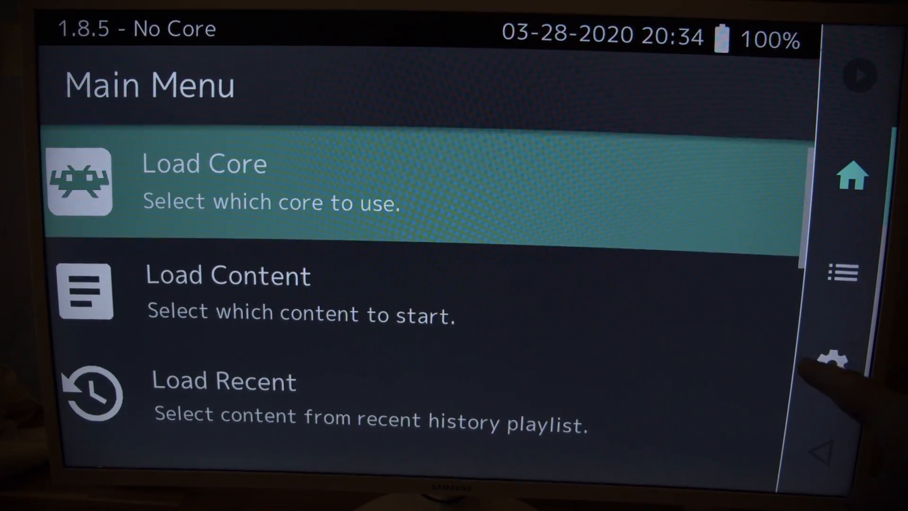
- Go into Settings > Input and scroll down to the Port 1 Binds options
click(831, 363)
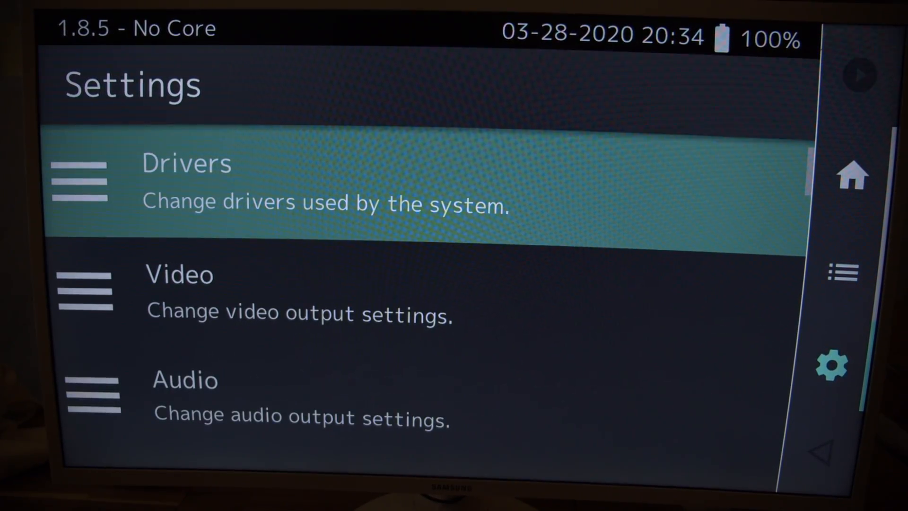
scroll(down, 3)
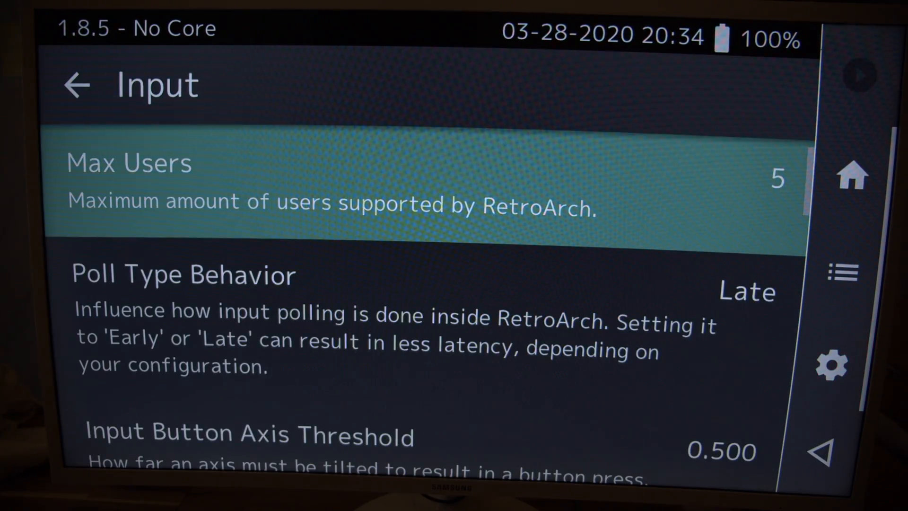
scroll(down, 3)
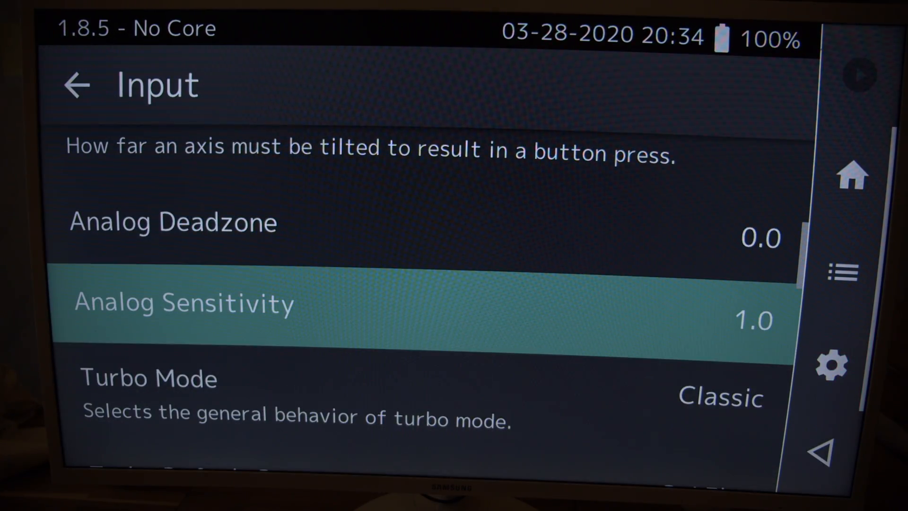
scroll(down, 3)
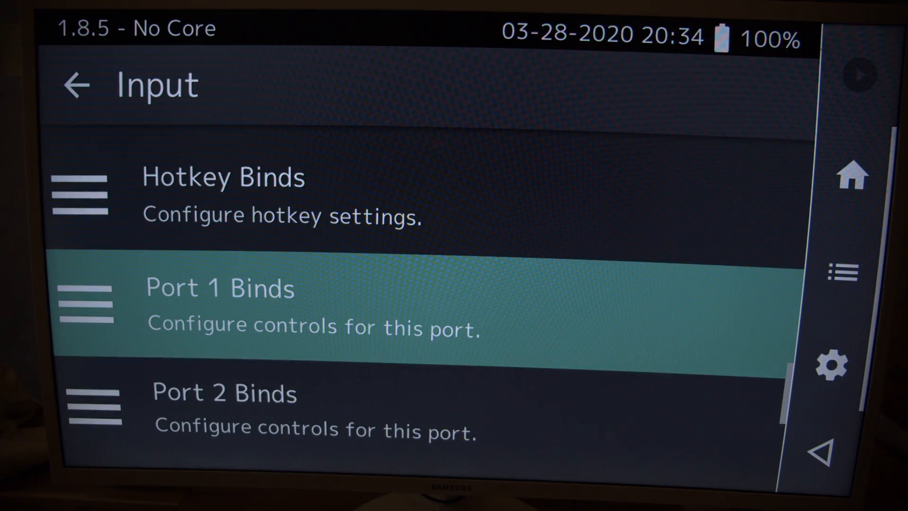
scroll(down, 3)
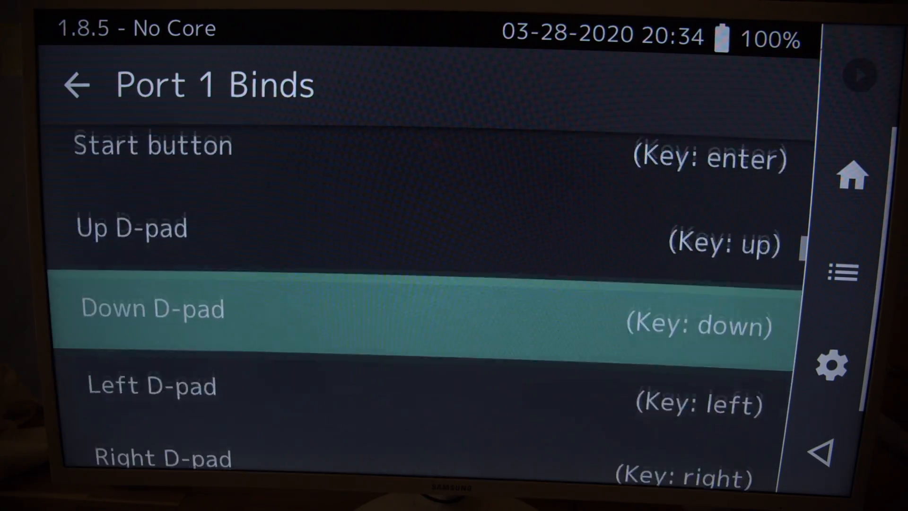
scroll(down, 3)
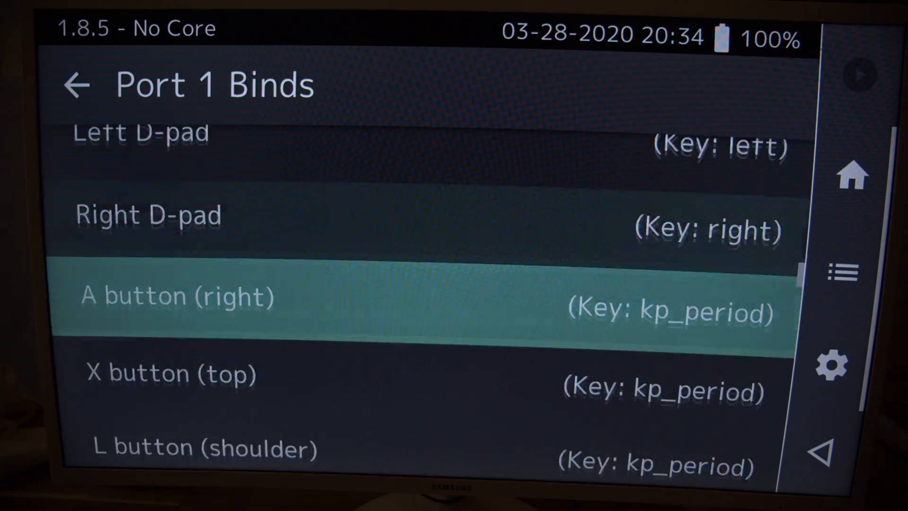
click(76, 85)
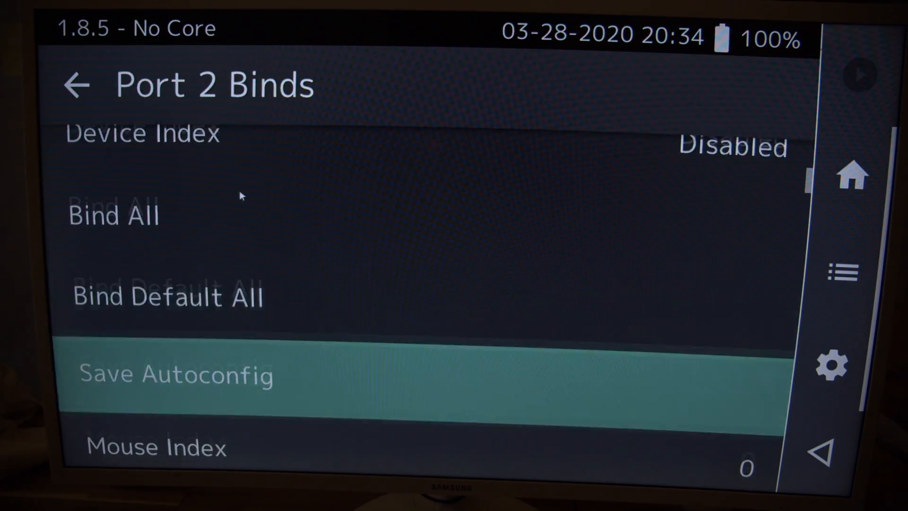
scroll(down, 3)
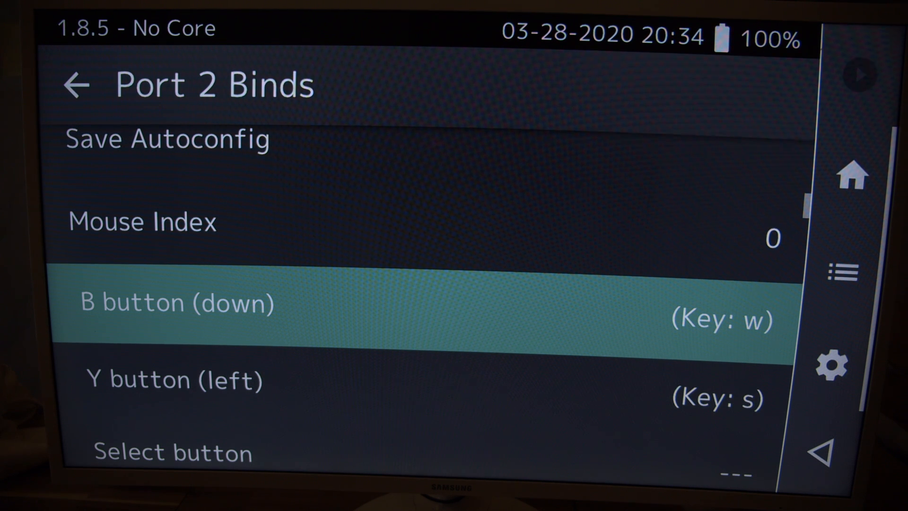
scroll(down, 3)
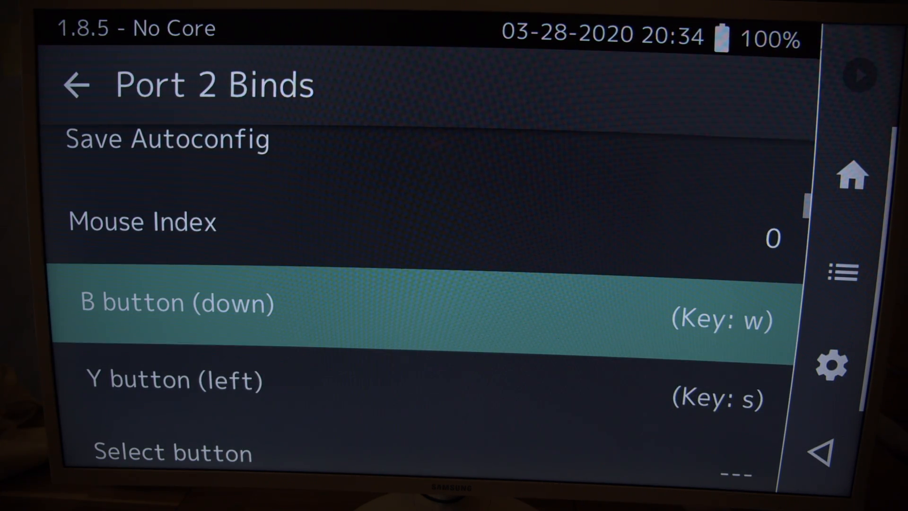
scroll(down, 3)
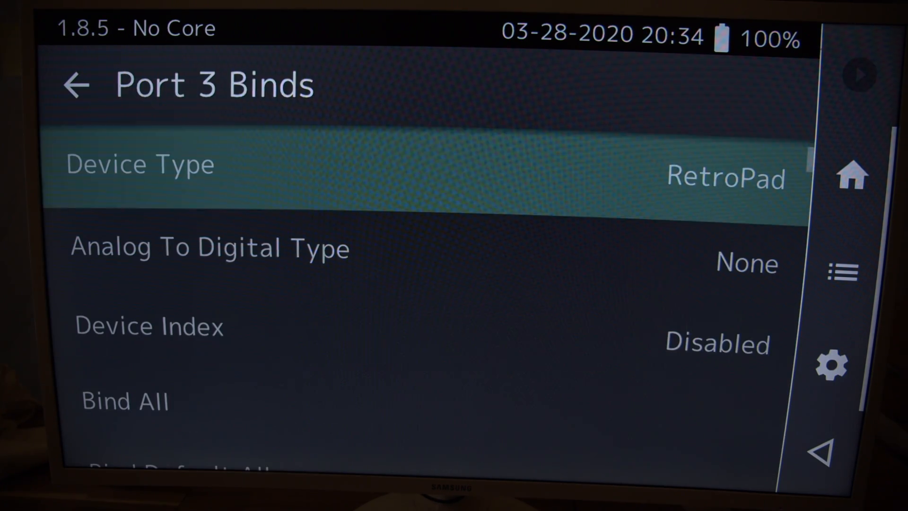
scroll(down, 3)
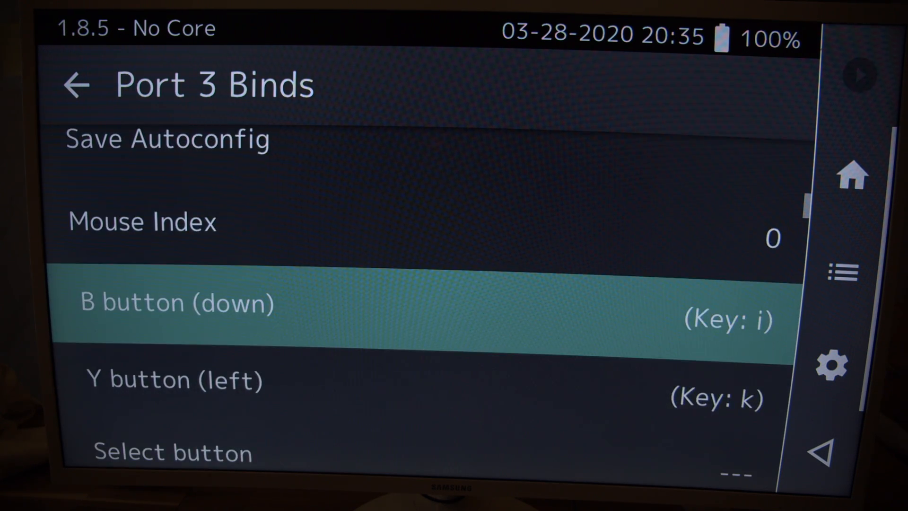
scroll(down, 3)
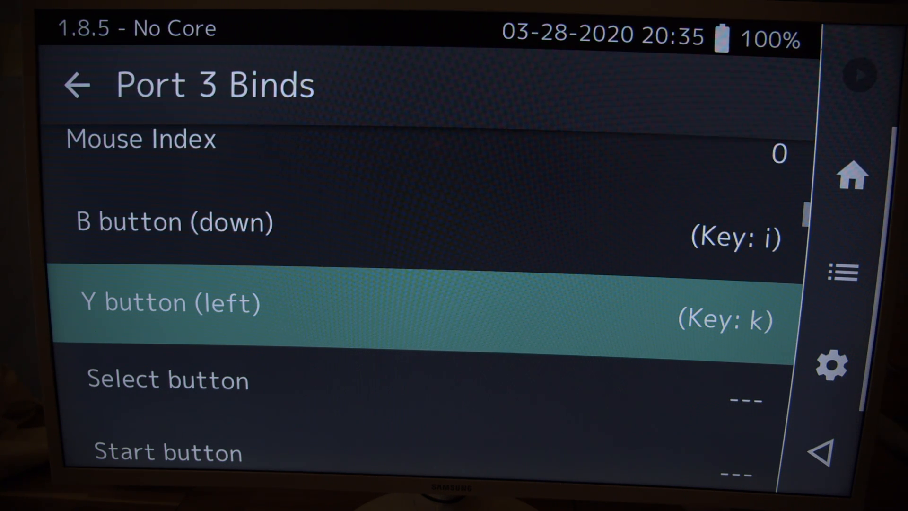
click(75, 85)
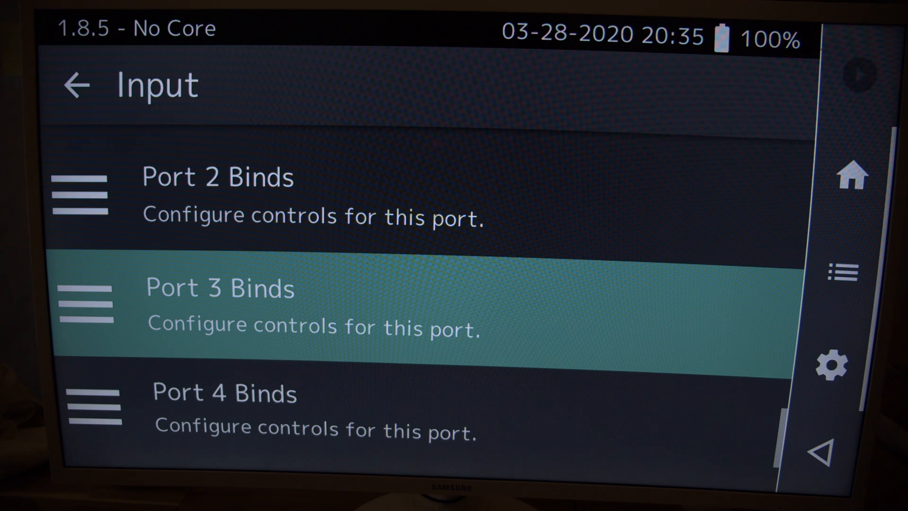
- Start the game from the Sony - PlayStation playlist
click(75, 86)
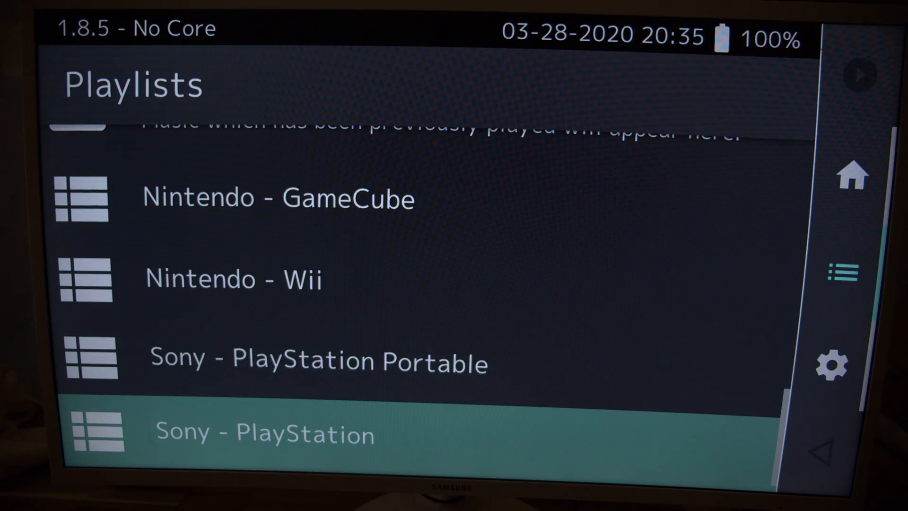
click(264, 433)
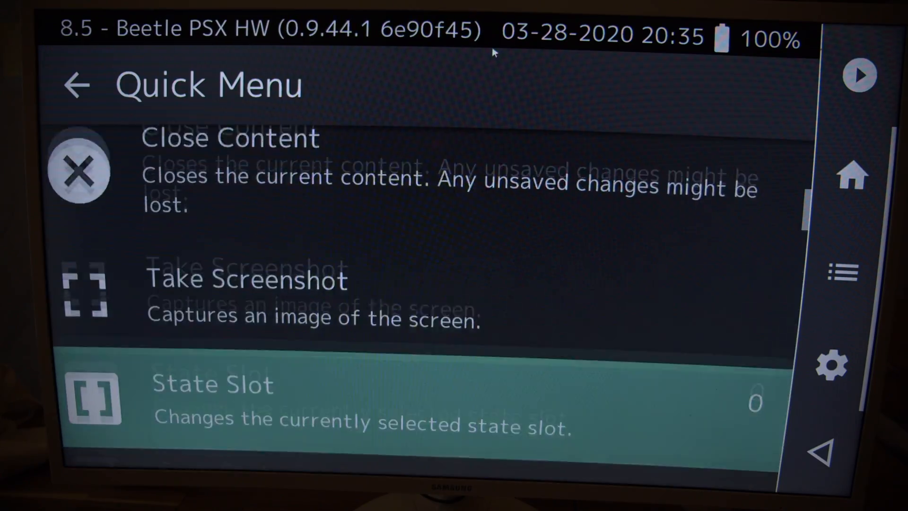
- Look over the game's Controls list, then return to the Quick Menu
scroll(down, 3)
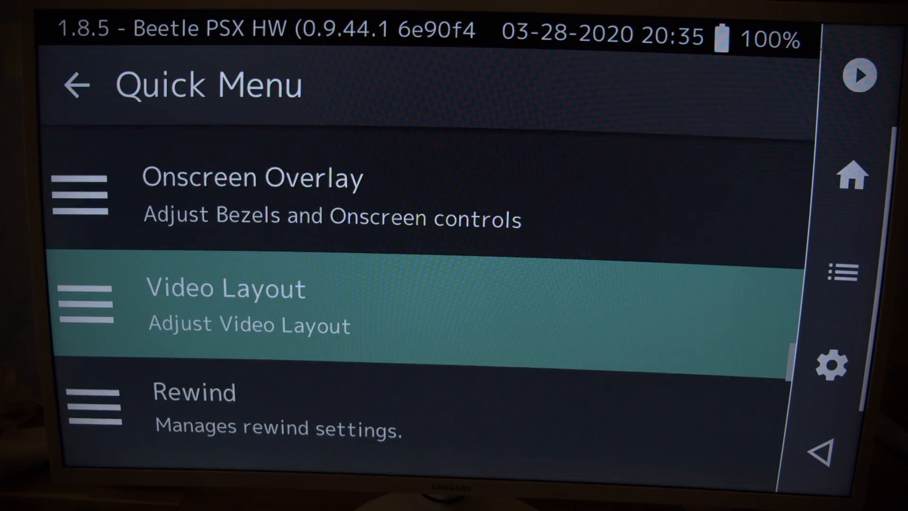
scroll(down, 3)
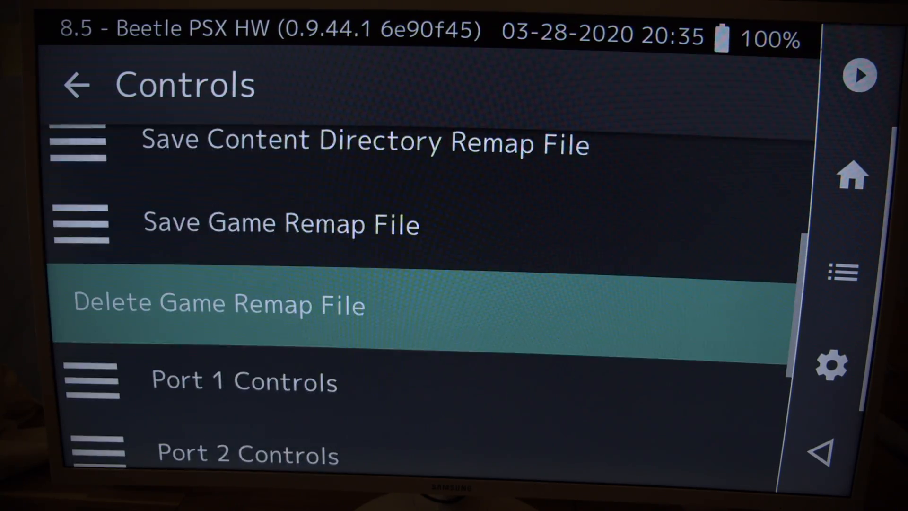
click(76, 85)
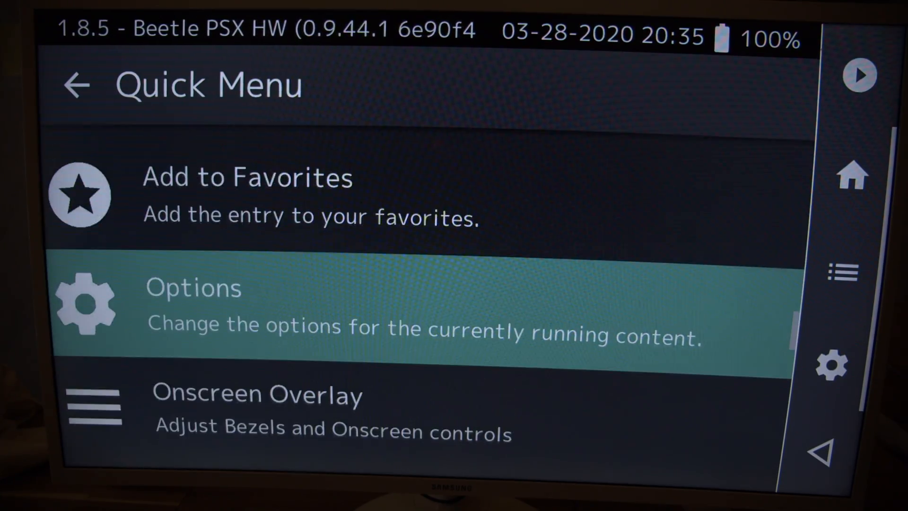
- View the Beetle PSX core options with Port 1: Multitap Enable left on
click(193, 304)
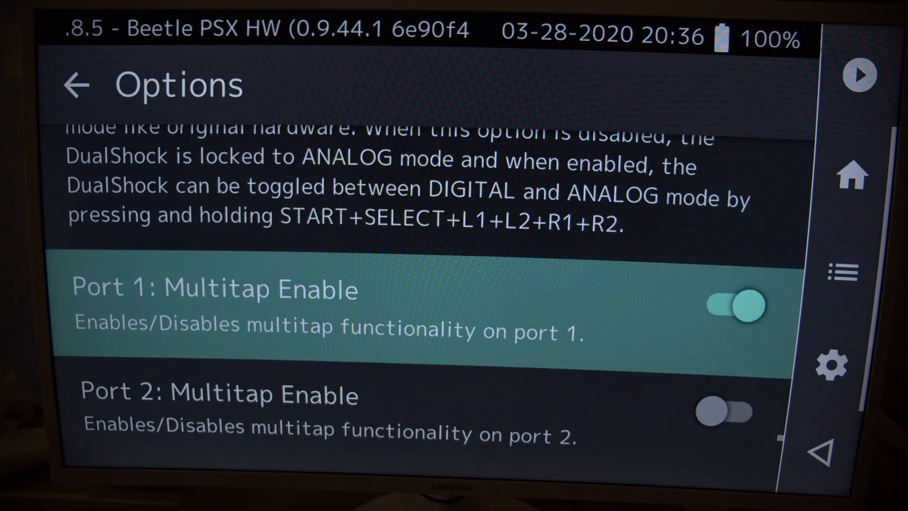
scroll(down, 3)
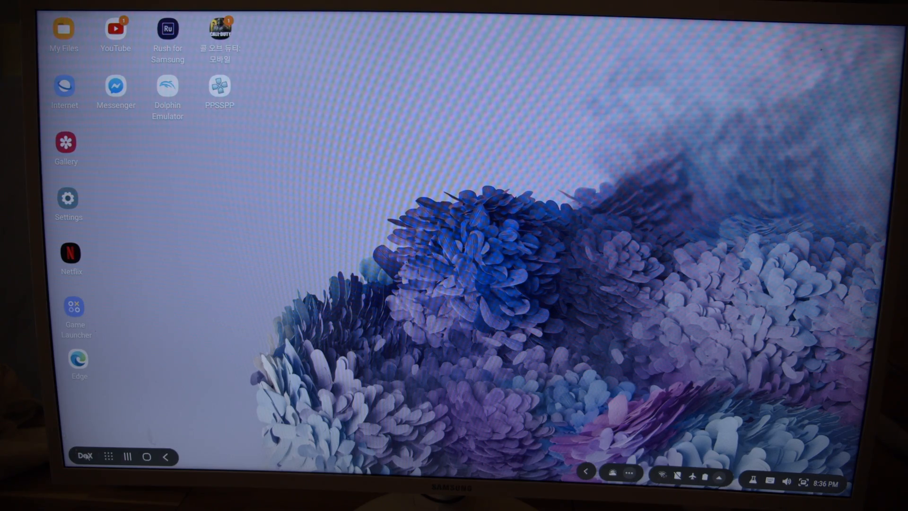
- Launch Dolphin Emulator from the DeX desktop icon
click(108, 455)
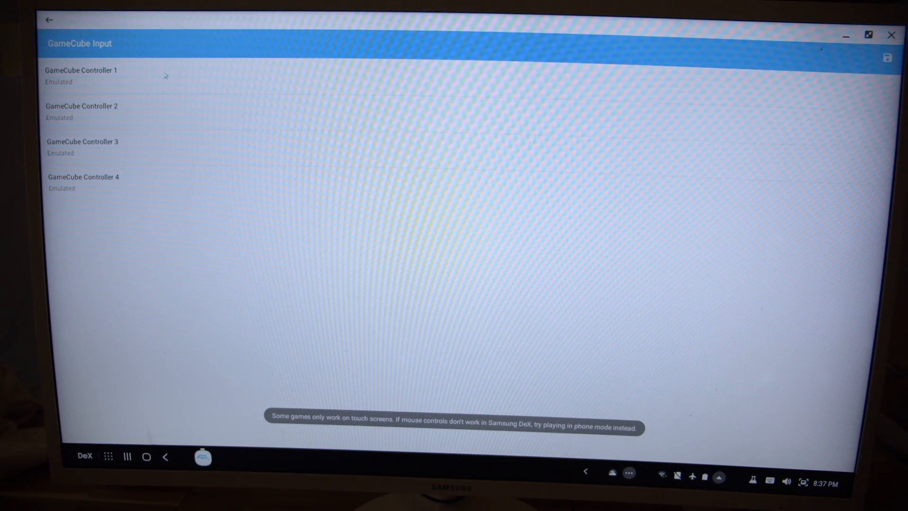
- Keep GameCube Controller 1 emulated and check its A button binding prompt
click(81, 75)
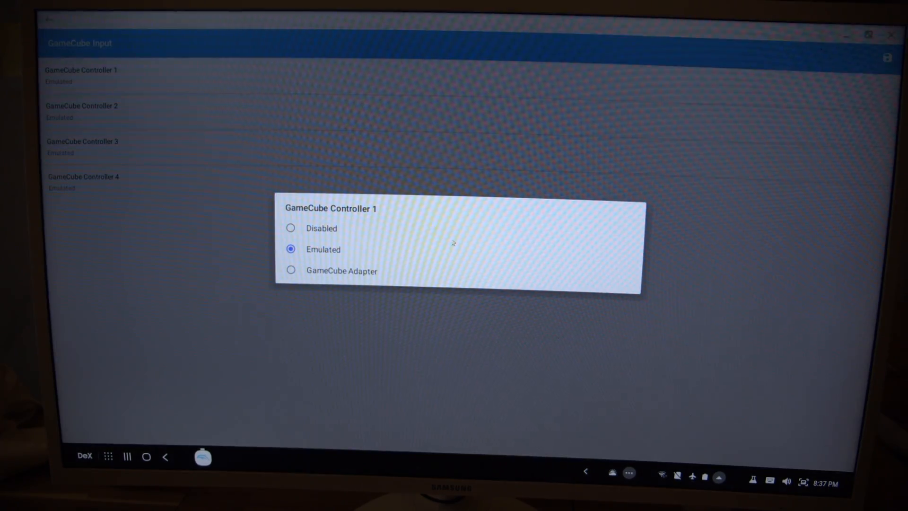
click(323, 249)
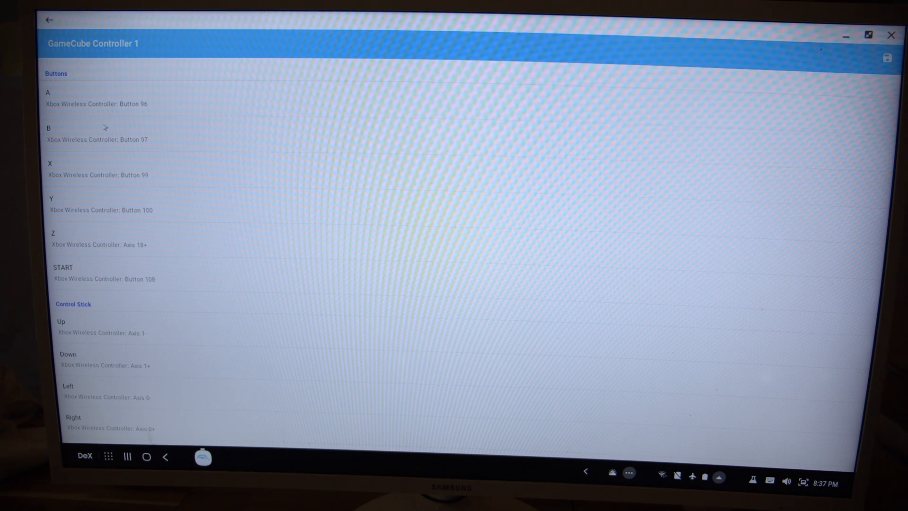
click(96, 98)
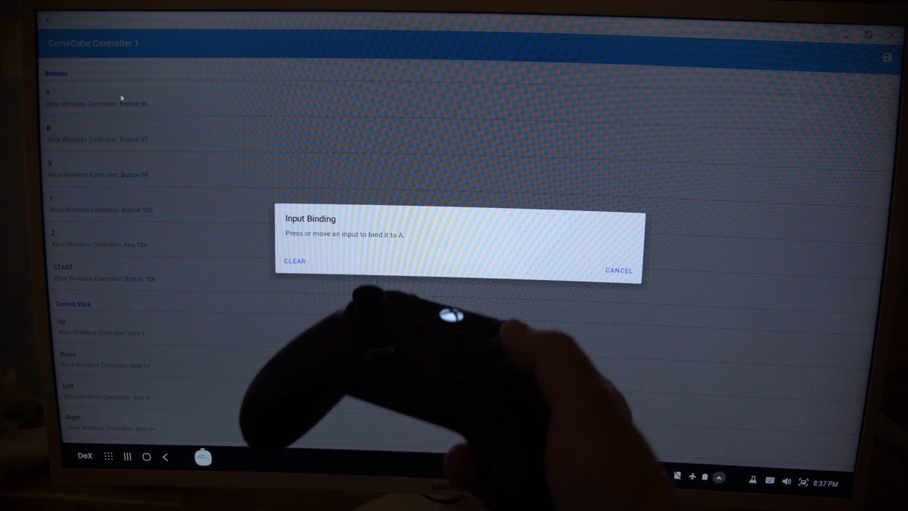
click(617, 271)
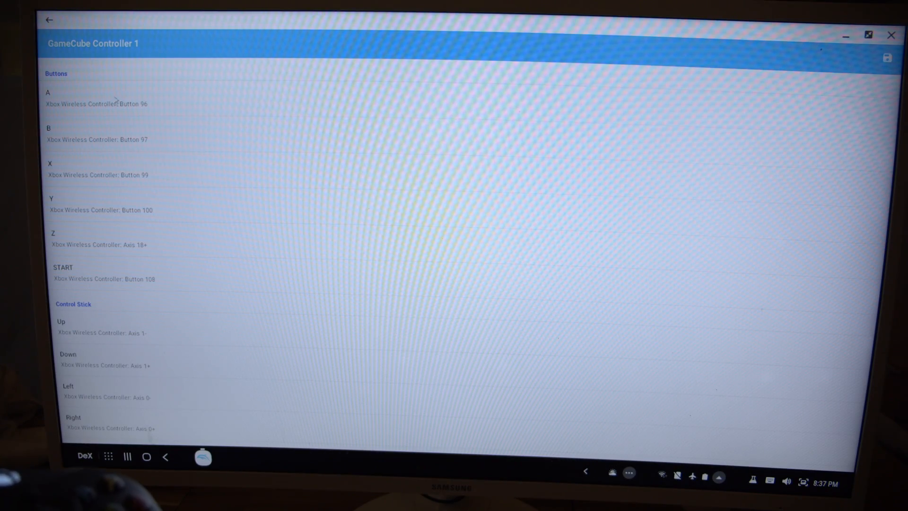
- Review Controller 1's remaining Xbox Wireless Controller mappings and save them
click(96, 134)
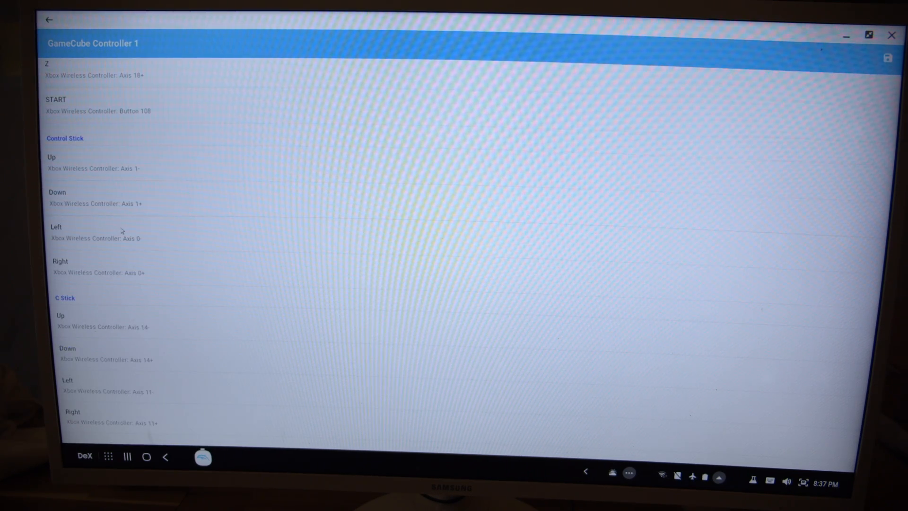
scroll(down, 3)
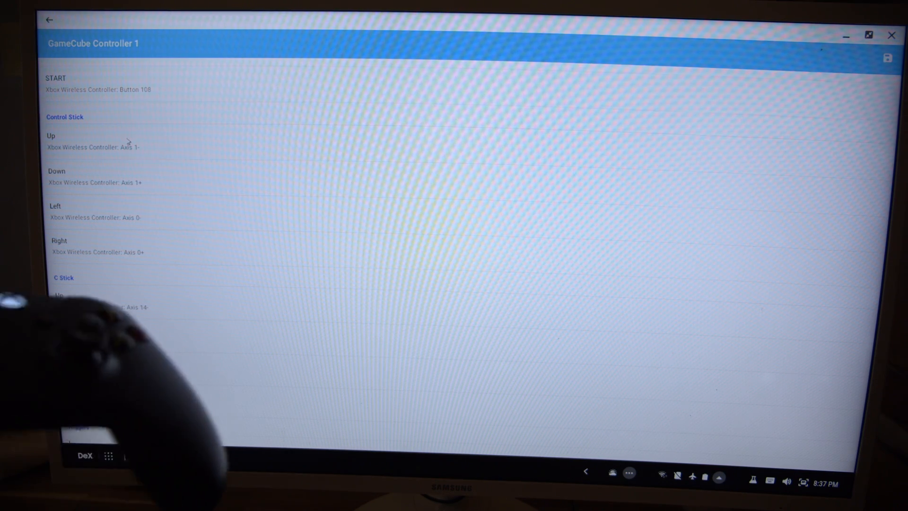
click(87, 141)
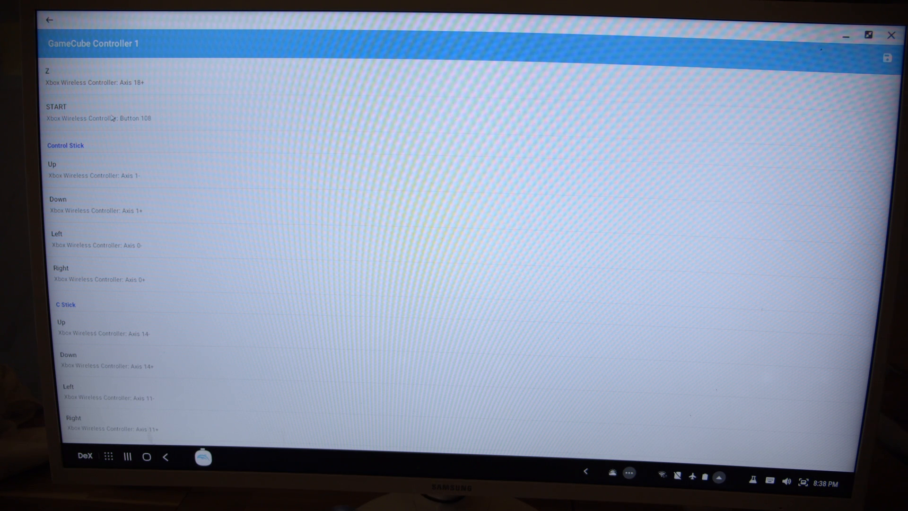
scroll(down, 3)
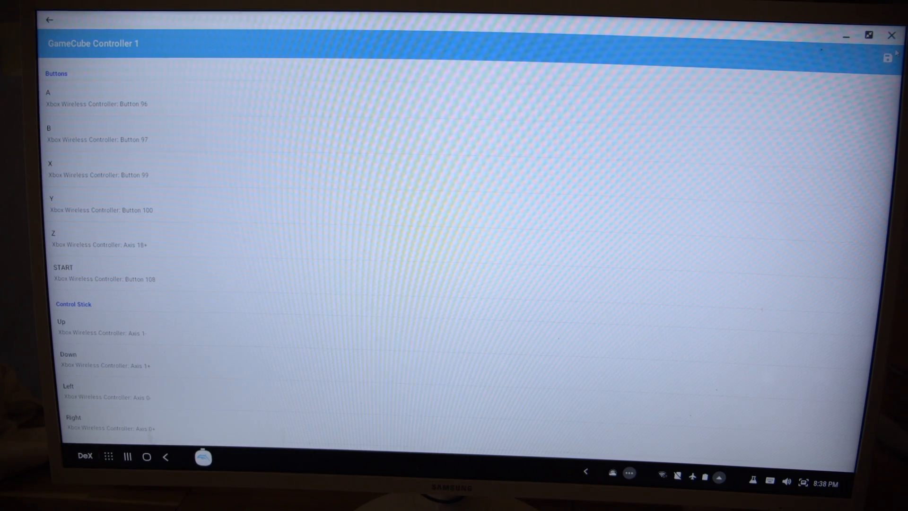
mouse_move(887, 58)
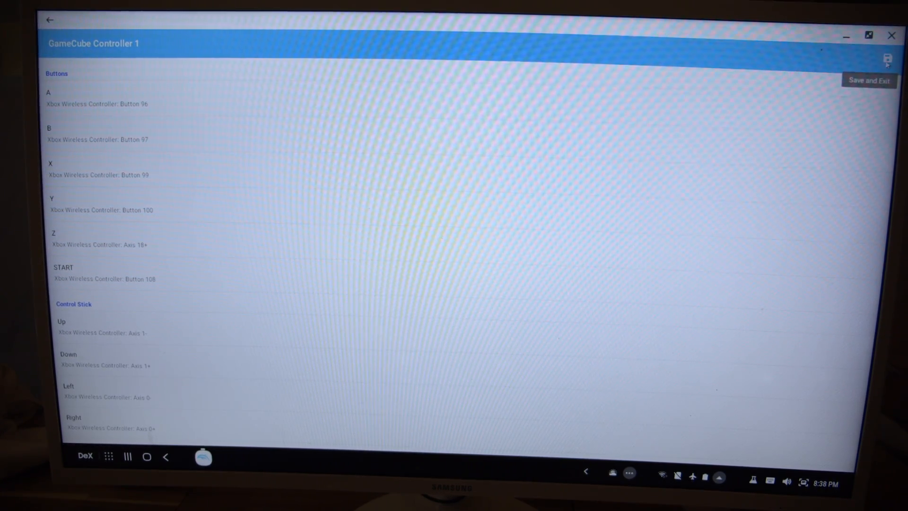
click(868, 81)
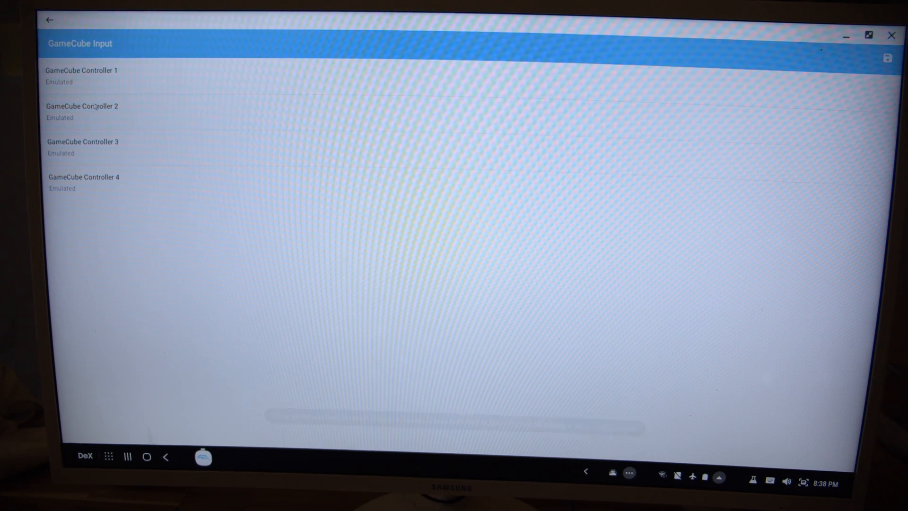
- Keep GameCube Controller 2 emulated and review its Logitech G100s keyboard mappings
click(82, 112)
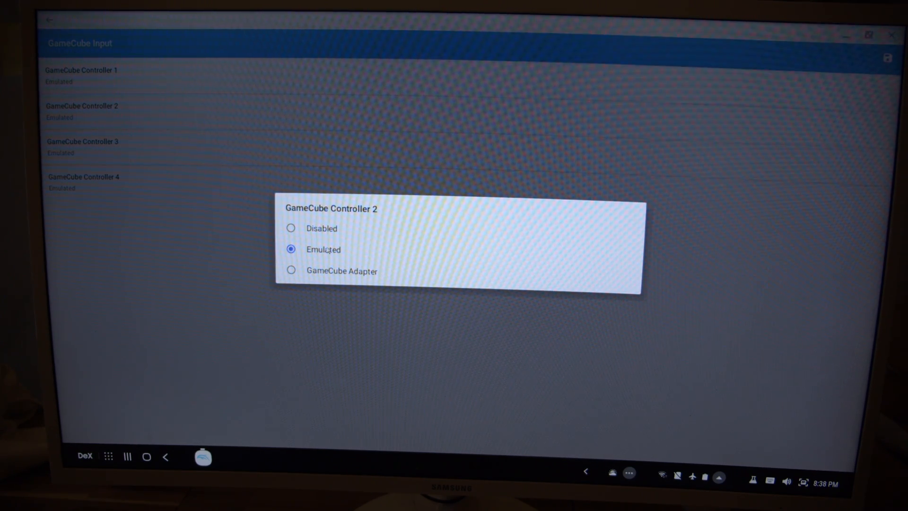
click(323, 249)
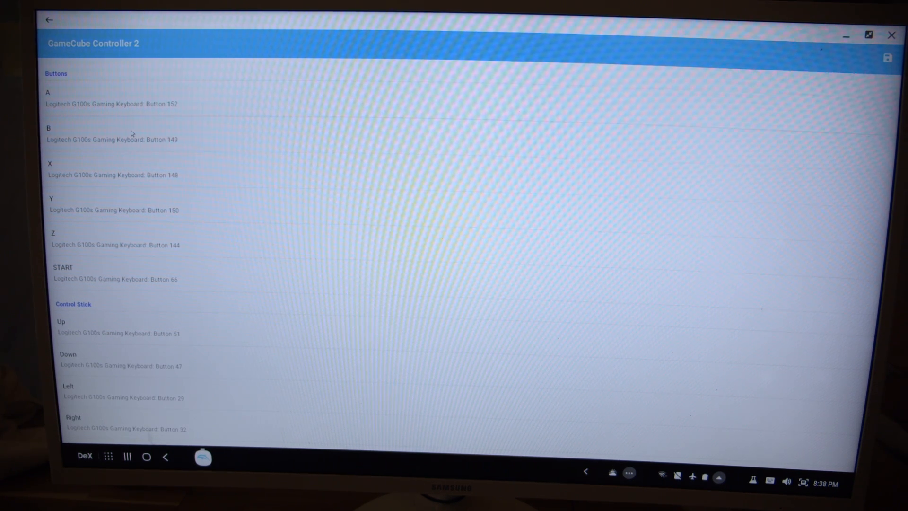
scroll(down, 3)
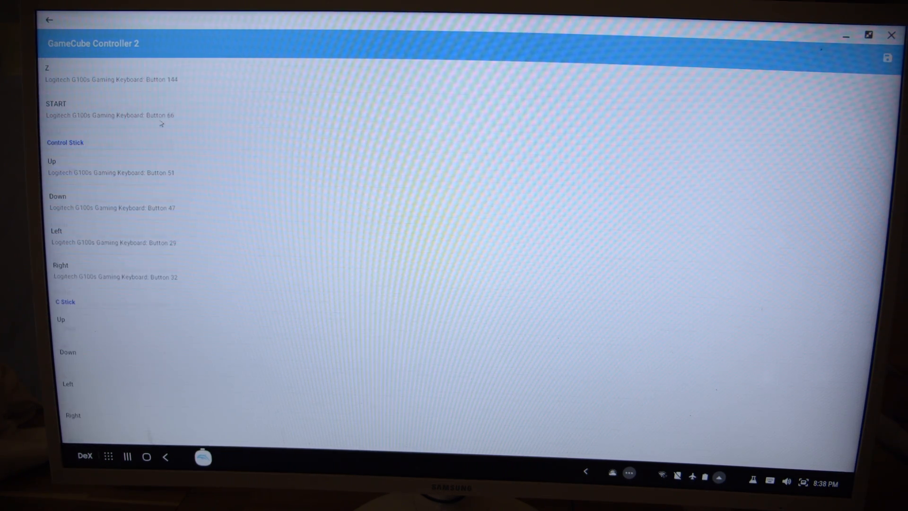
scroll(down, 3)
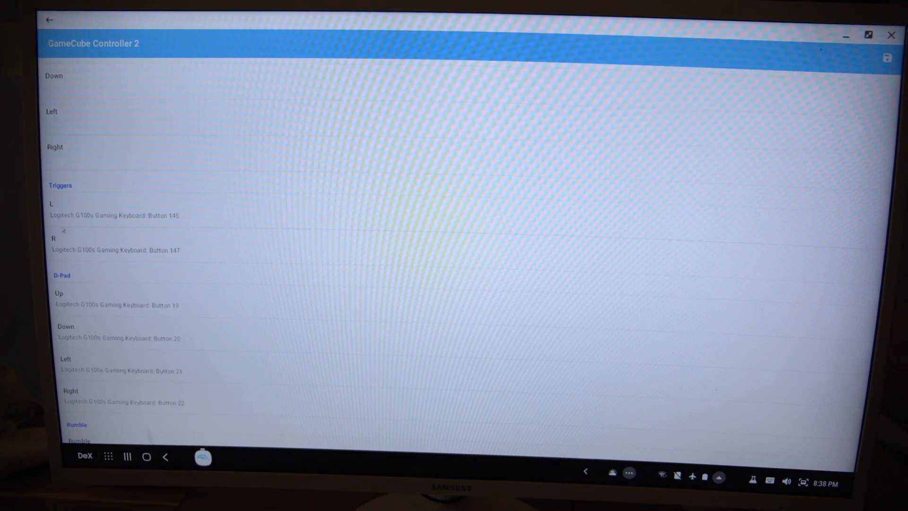
scroll(down, 3)
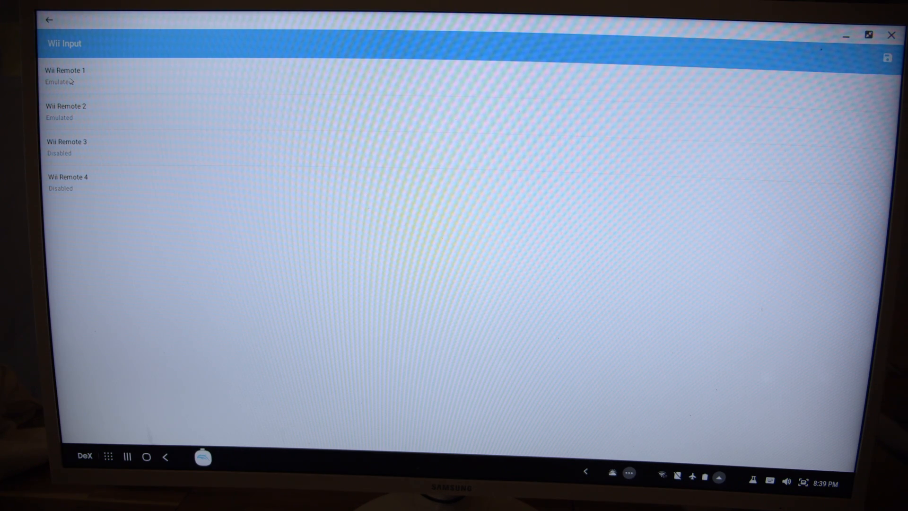
- Keep Wii Remote 1 emulated and bring up its Extension chooser showing Classic
click(65, 75)
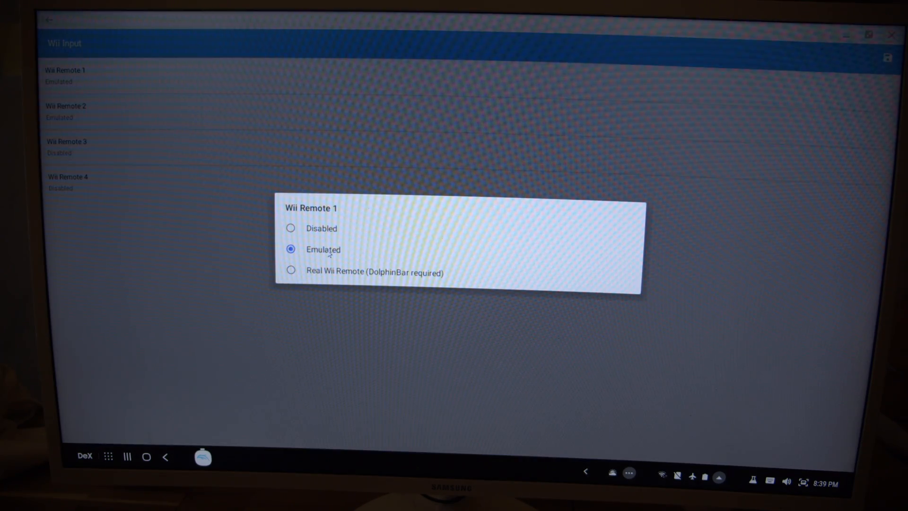
click(323, 249)
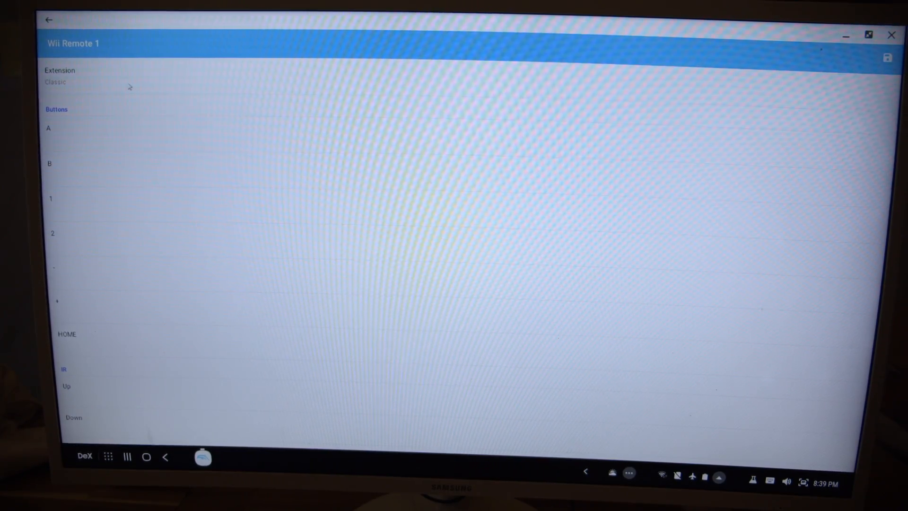
click(69, 81)
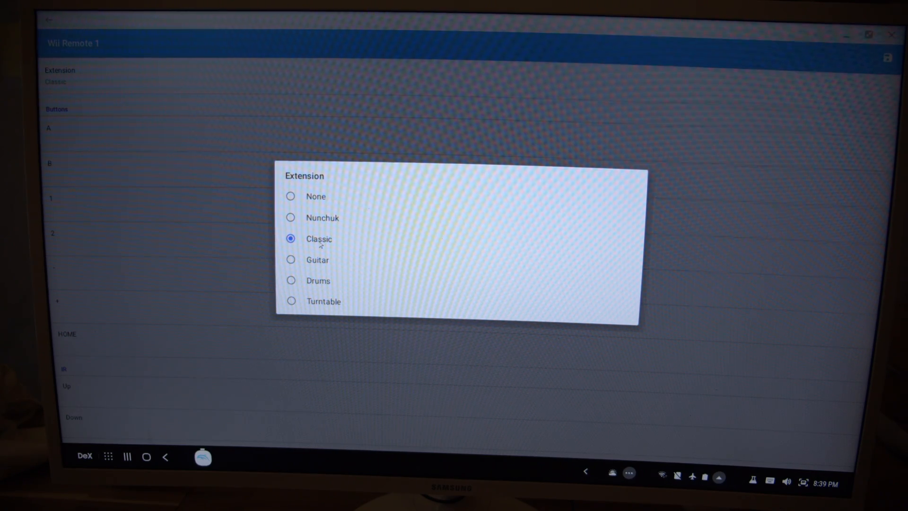
- Select the Classic extension and review its Xbox controller button mappings
click(318, 238)
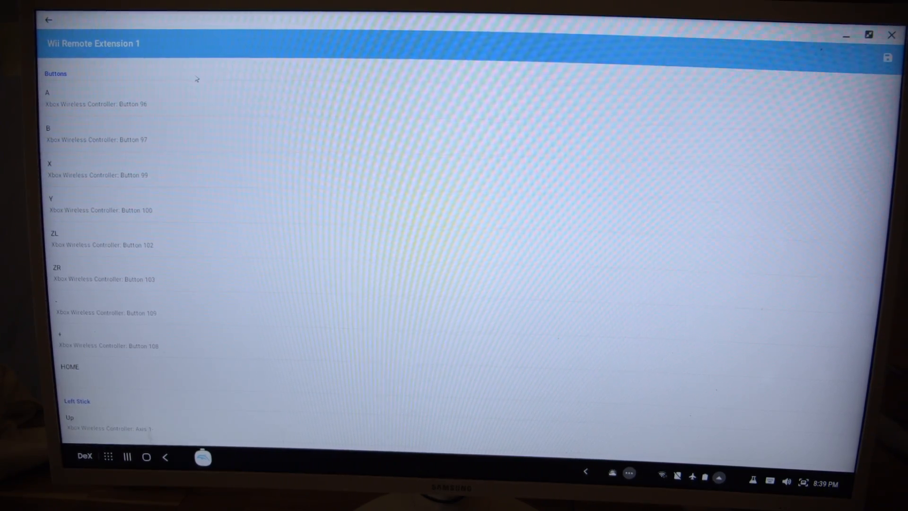
scroll(down, 3)
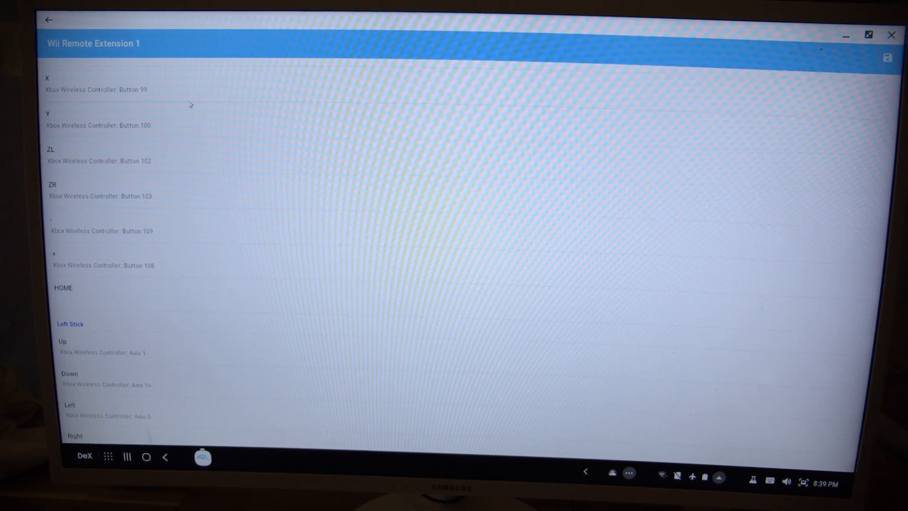
scroll(down, 3)
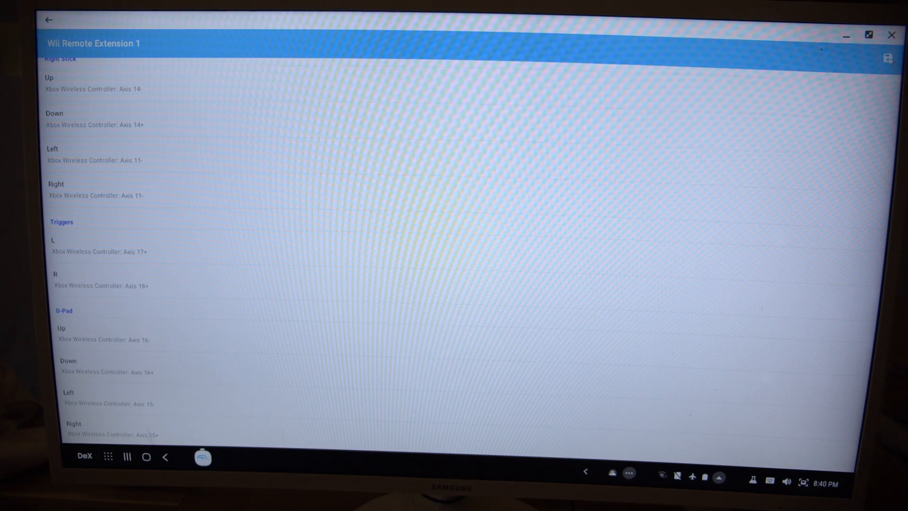
- Close Dolphin and bring up the Samsung DeX apps list
click(49, 19)
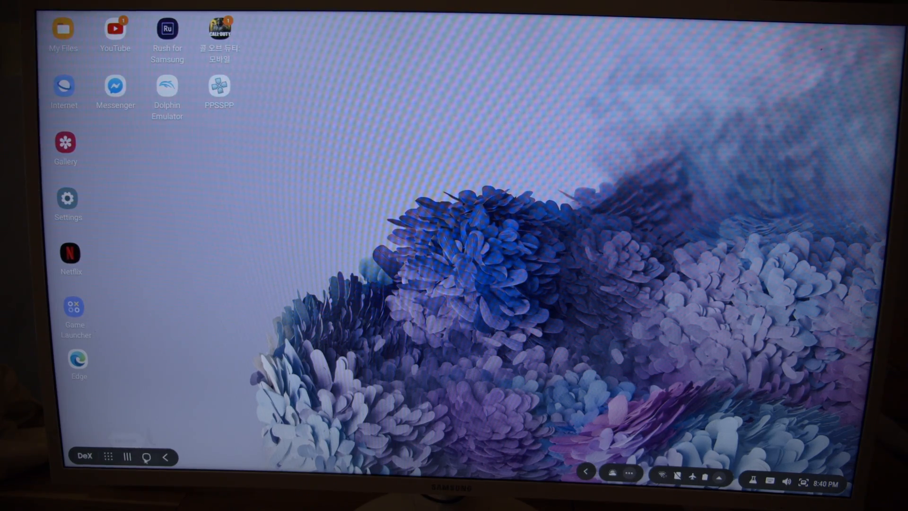
click(107, 456)
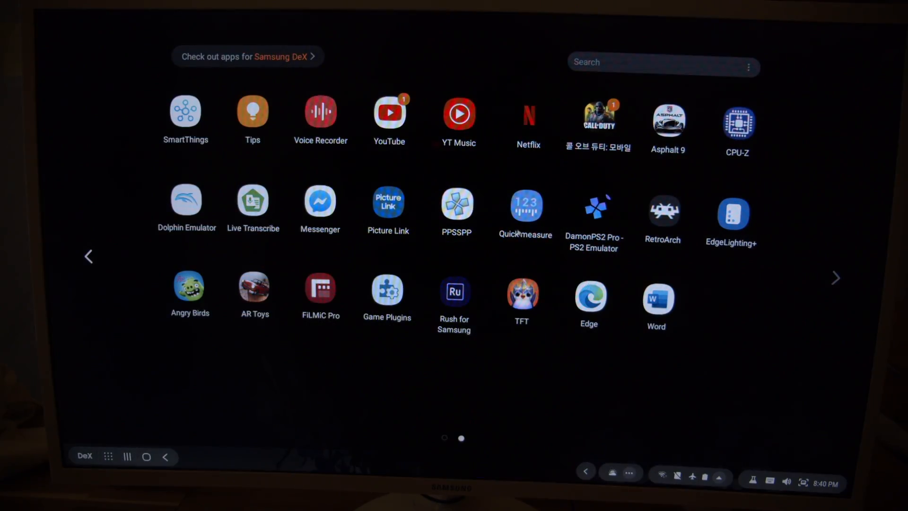